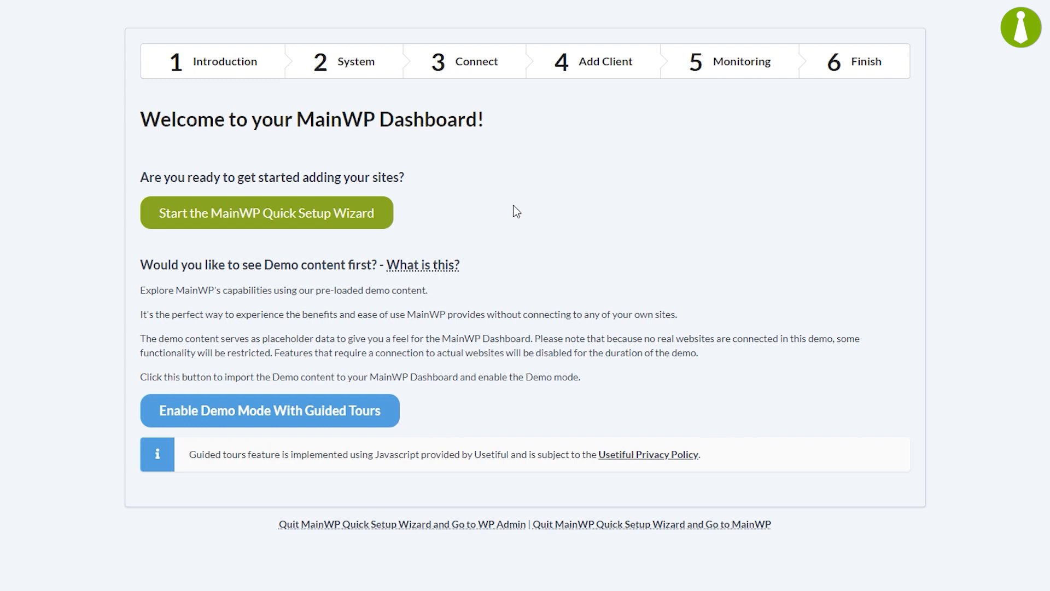
mouse_move(267, 221)
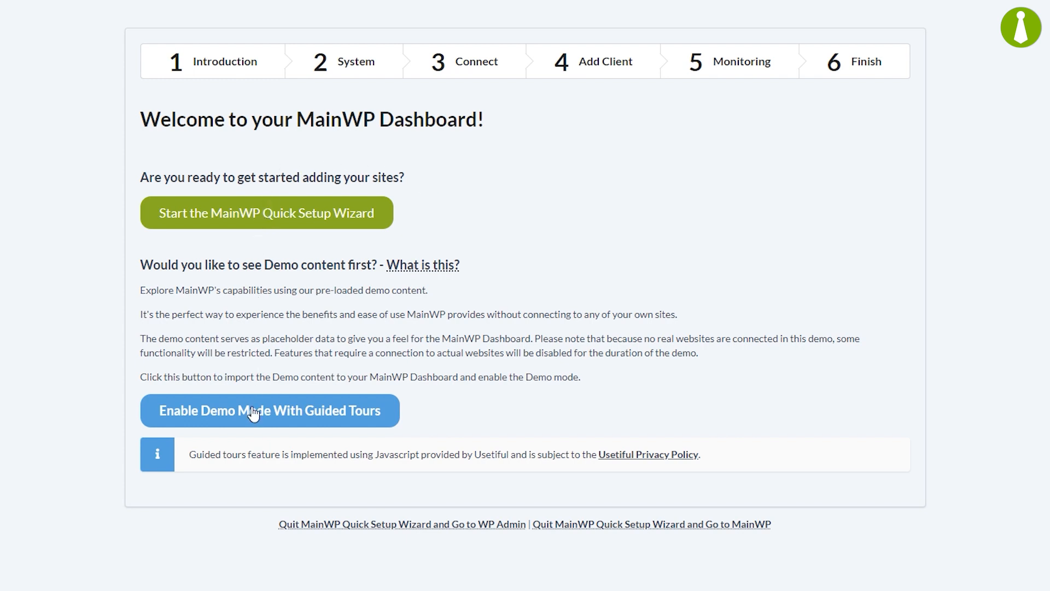
Step: Start the MainWP Quick Setup Wizard from the welcome page rather than loading demo content
left_click(269, 414)
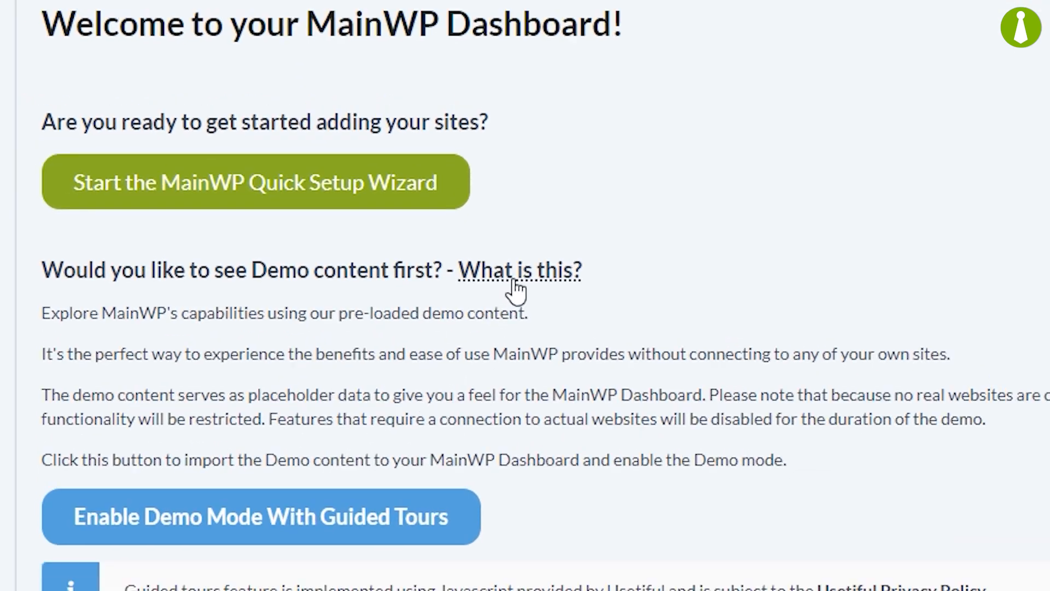
left_click(255, 182)
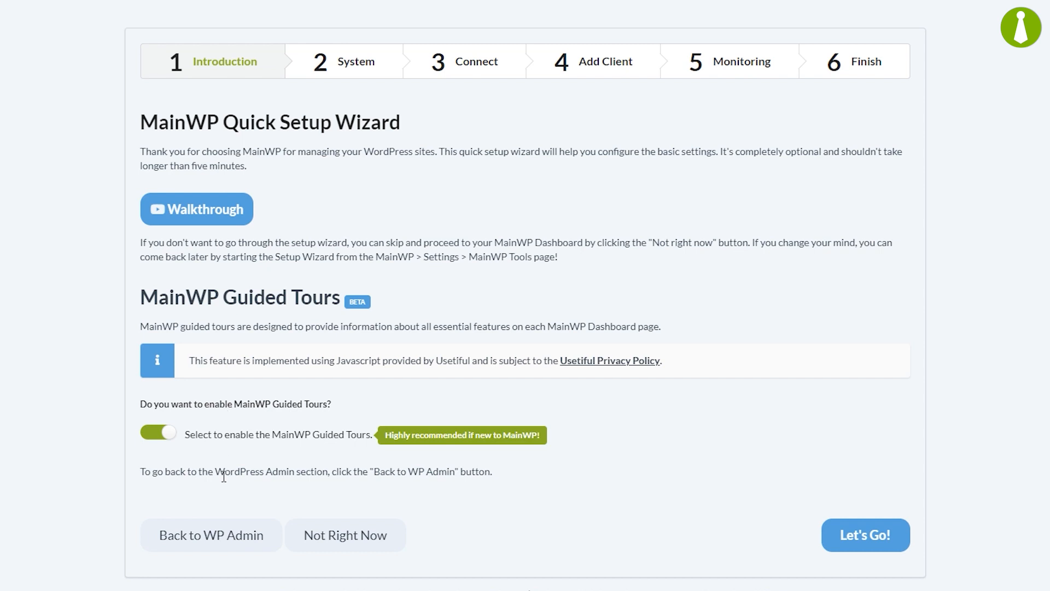
mouse_move(345, 535)
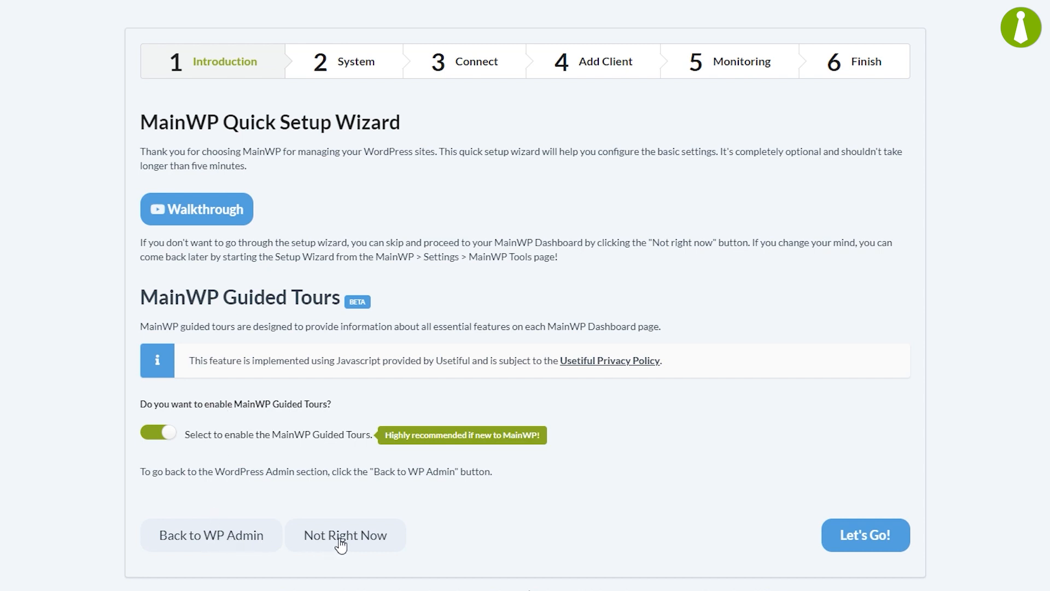
mouse_move(300, 518)
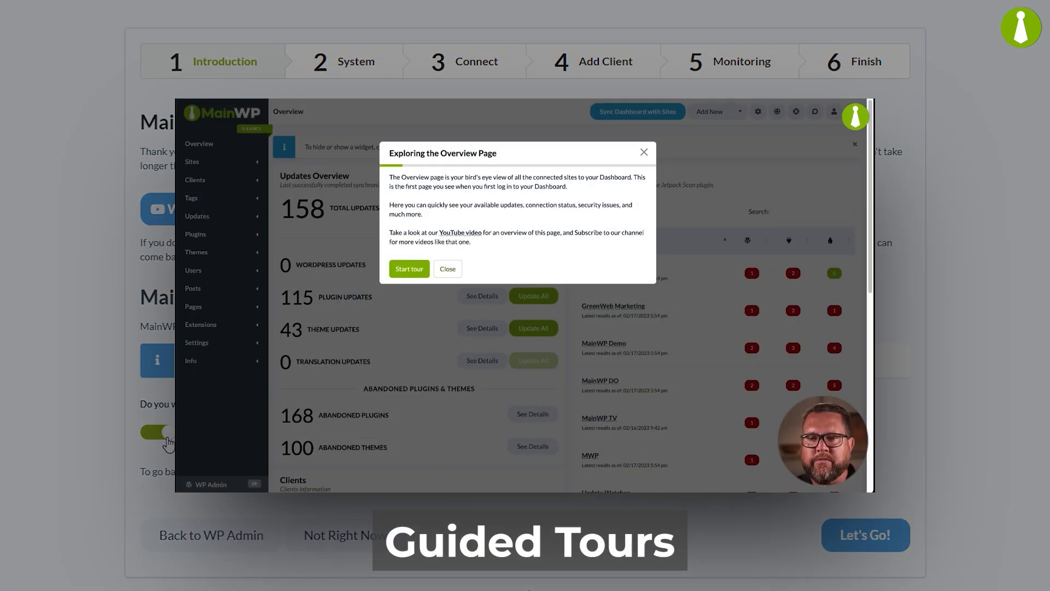
Step: Switch off MainWP Guided Tours and begin the wizard with Let's Go, reaching the System step
left_click(408, 270)
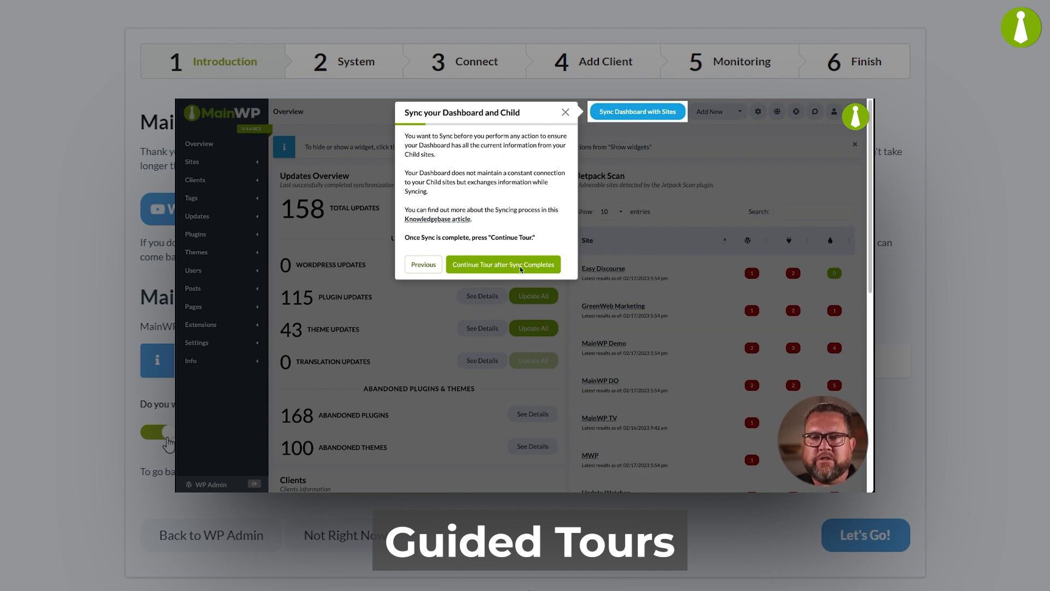
left_click(565, 112)
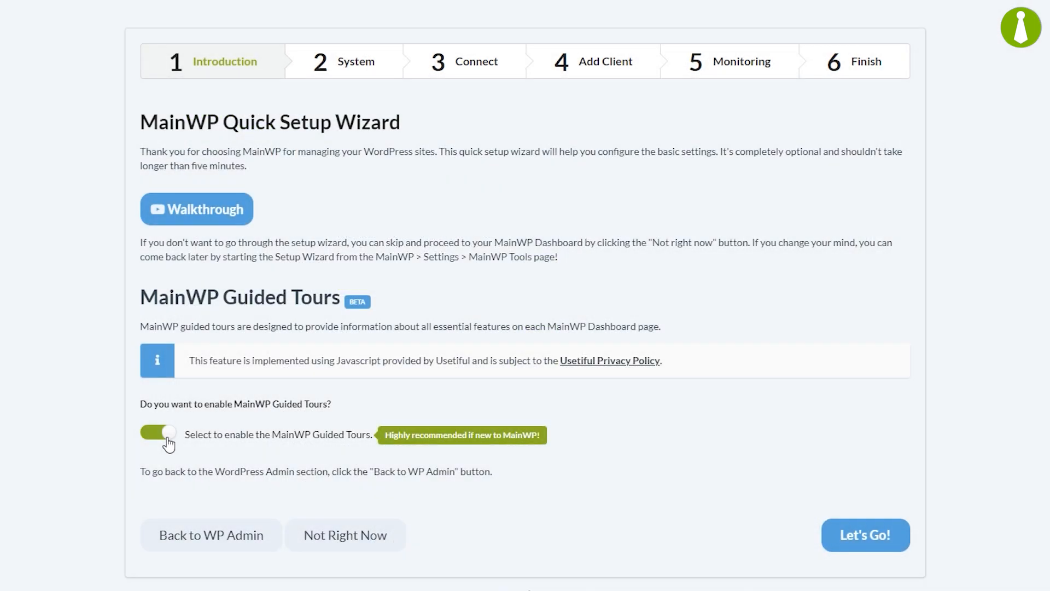
left_click(157, 435)
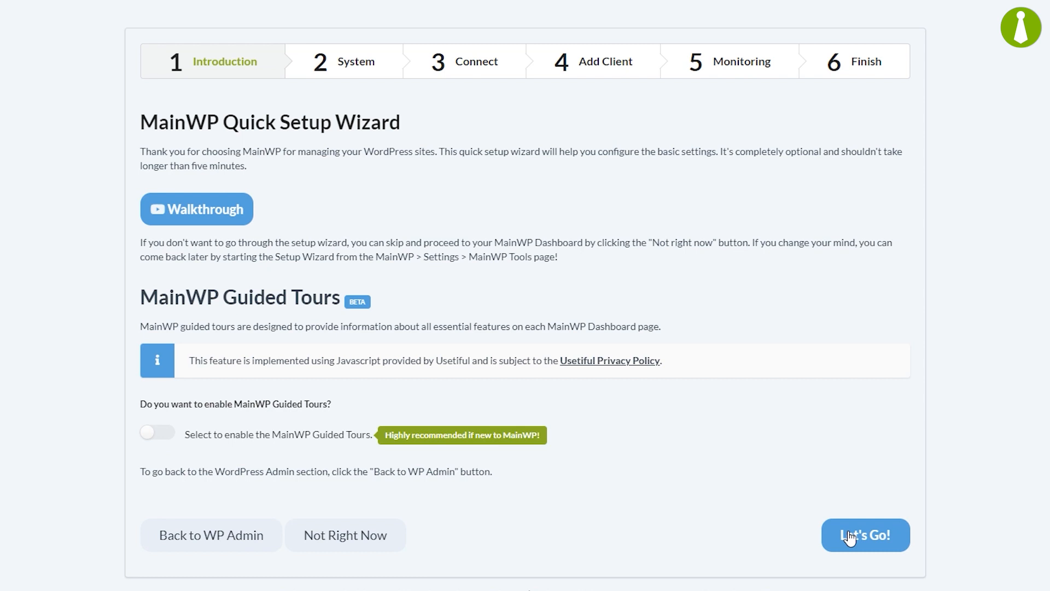
left_click(864, 535)
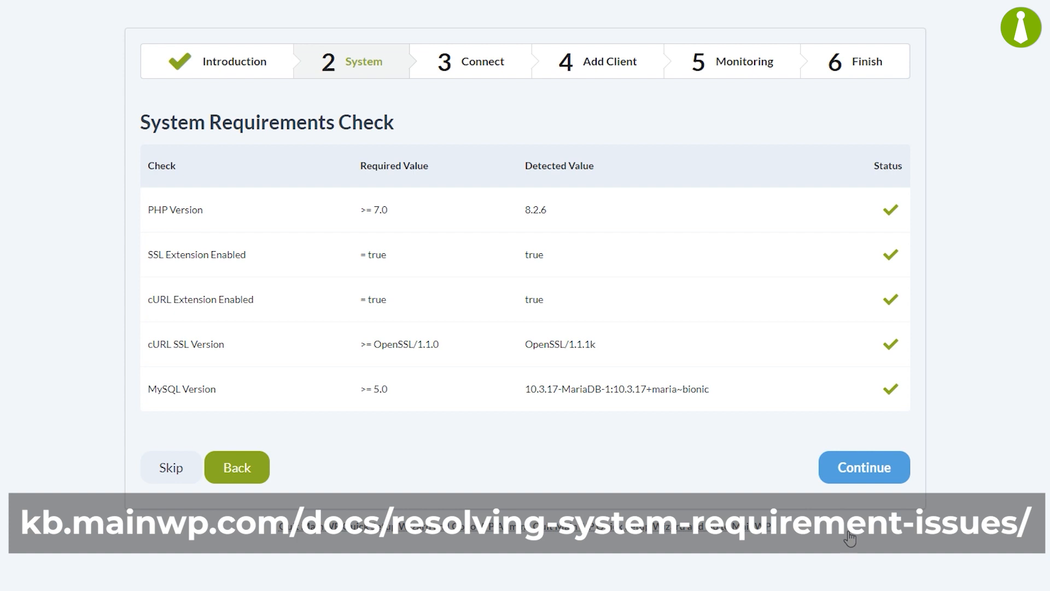
mouse_move(903, 242)
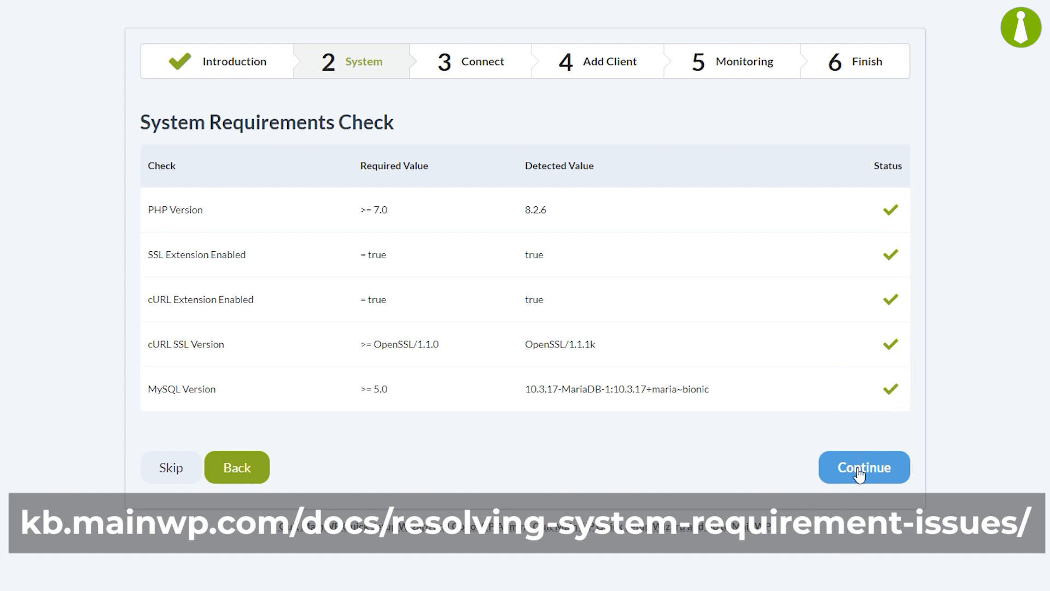
Step: Continue past the fully passing System Requirements Check to the Connect step
left_click(863, 467)
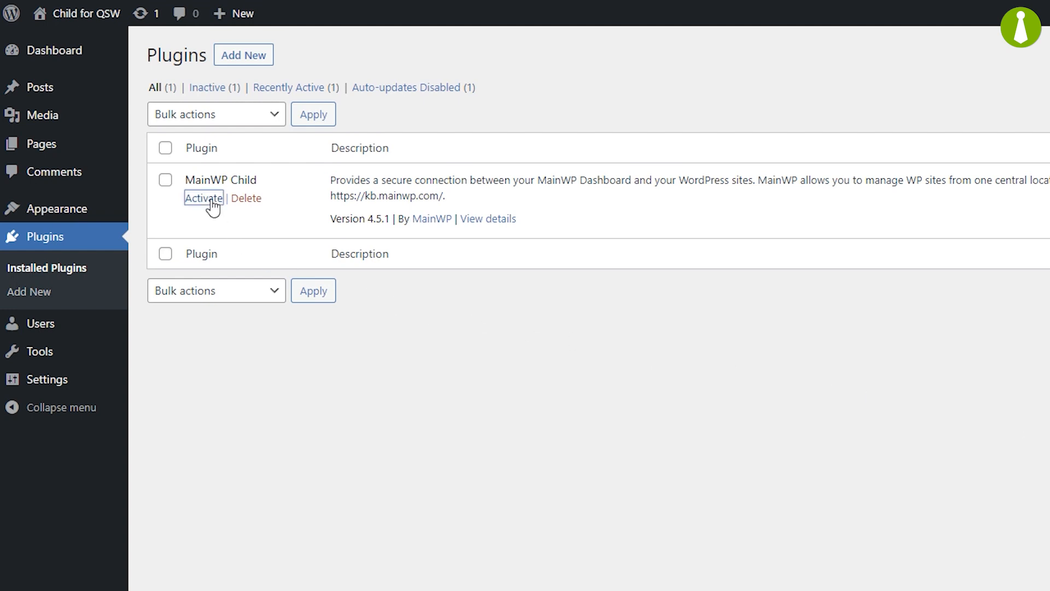
Step: Activate the MainWP Child plugin on the child site's Plugins page
left_click(204, 198)
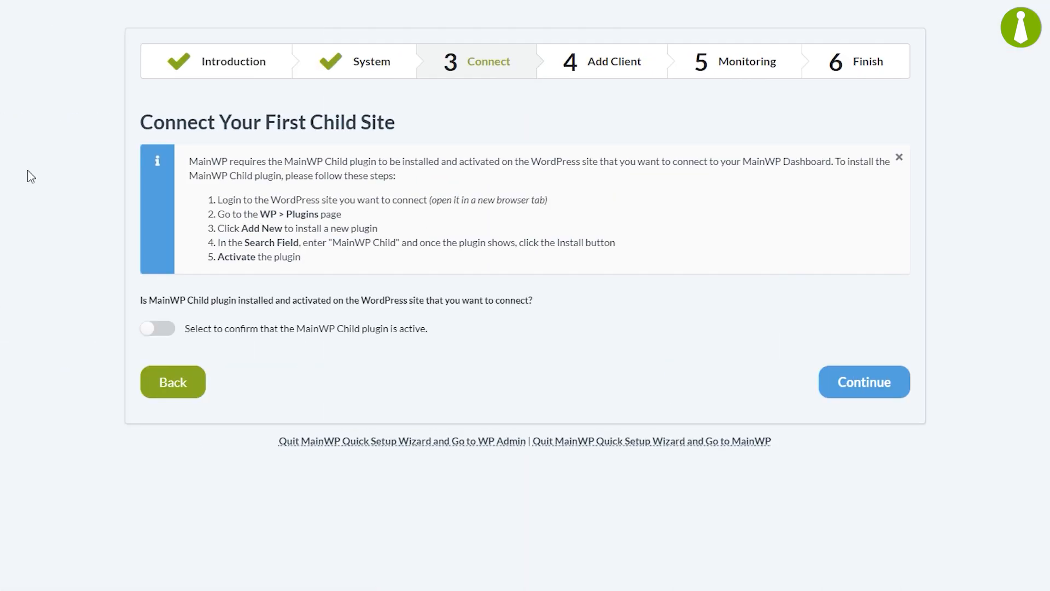
left_click(156, 330)
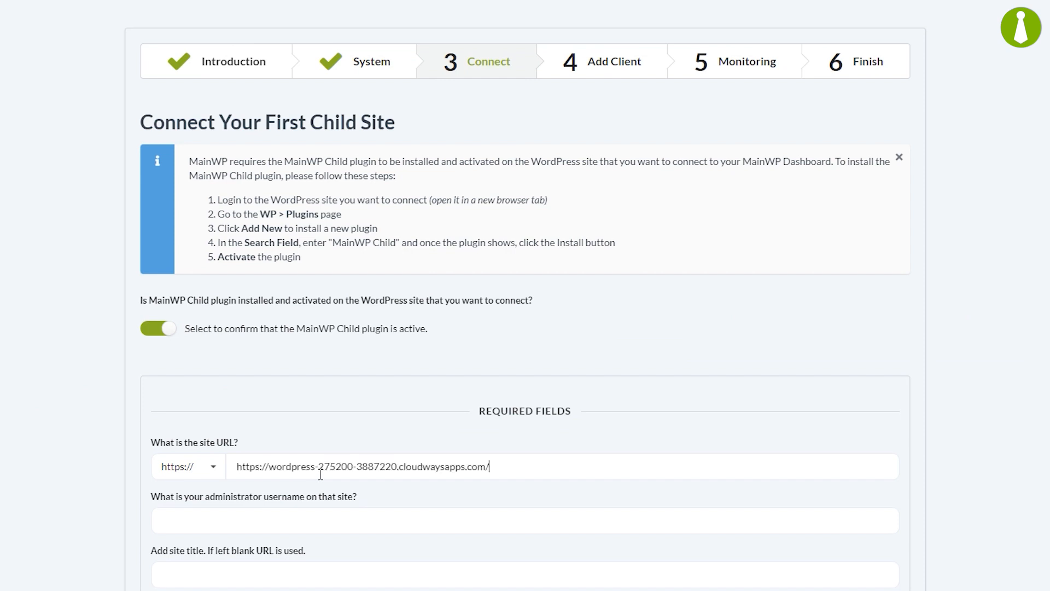
mouse_move(317, 521)
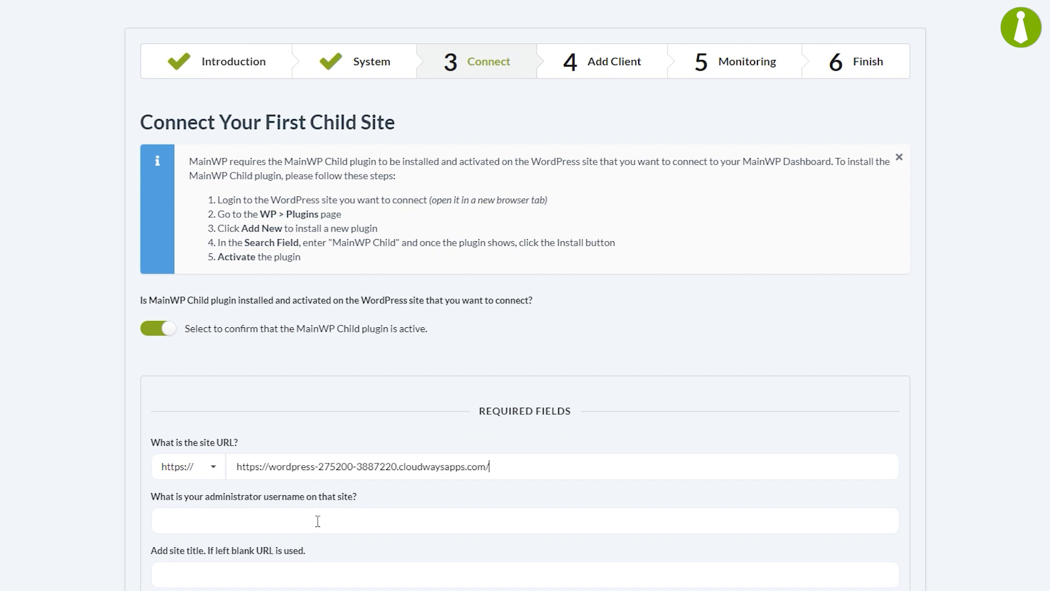
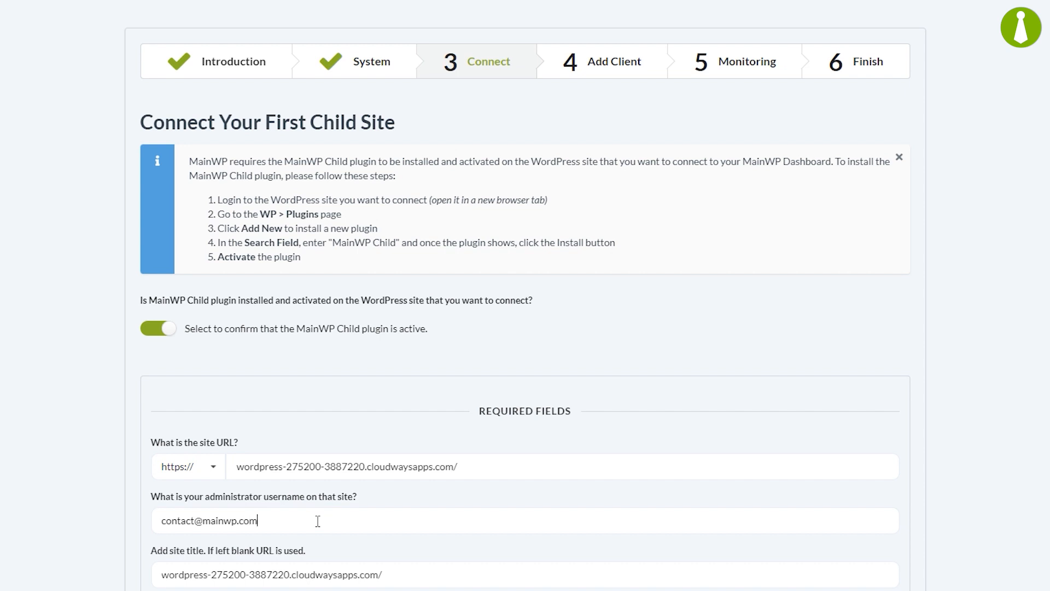
type("My First Child")
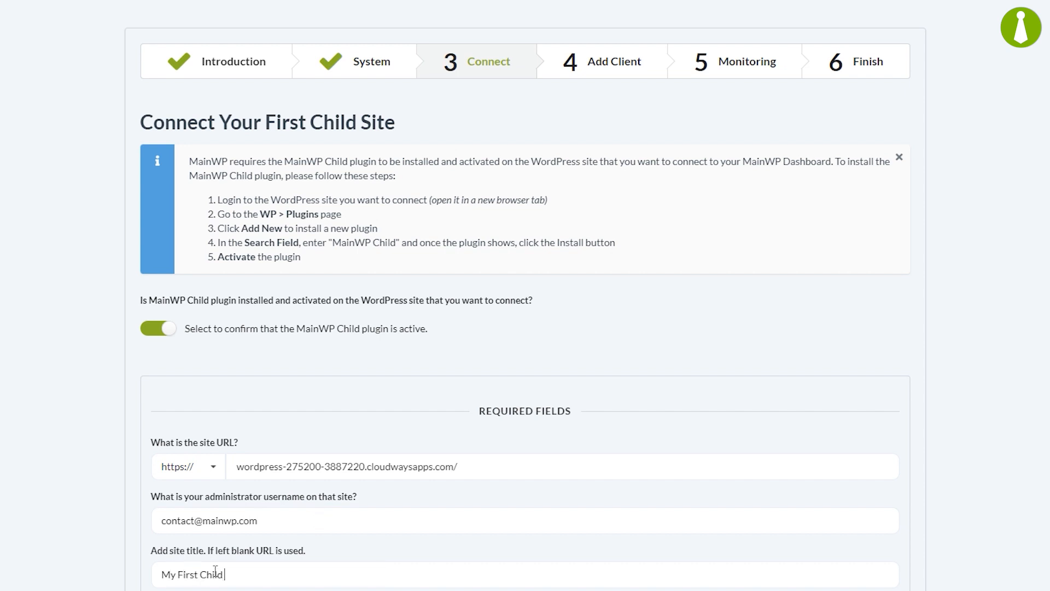
type("Site")
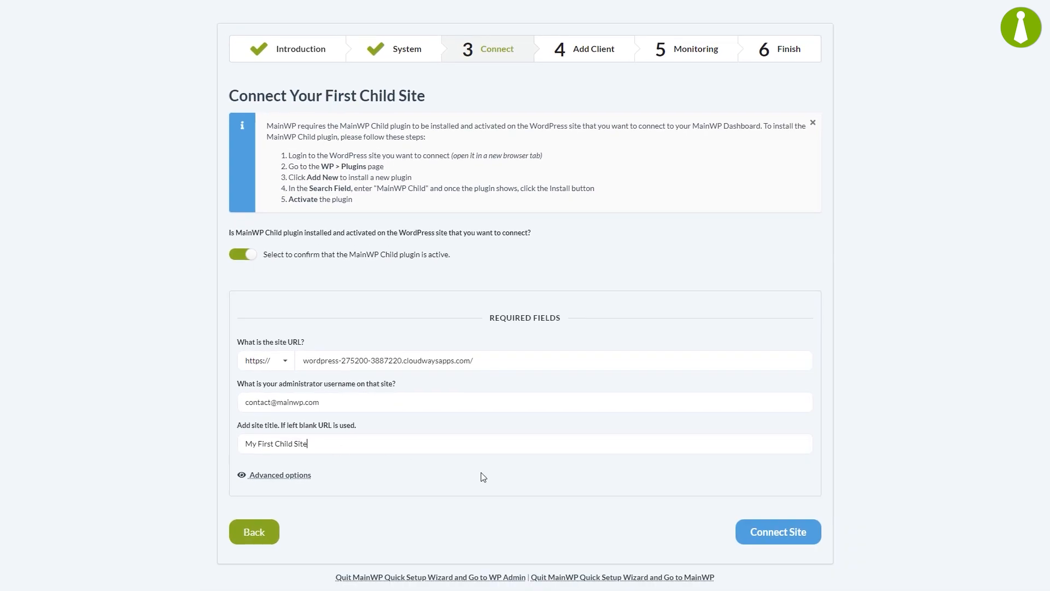
left_click(777, 532)
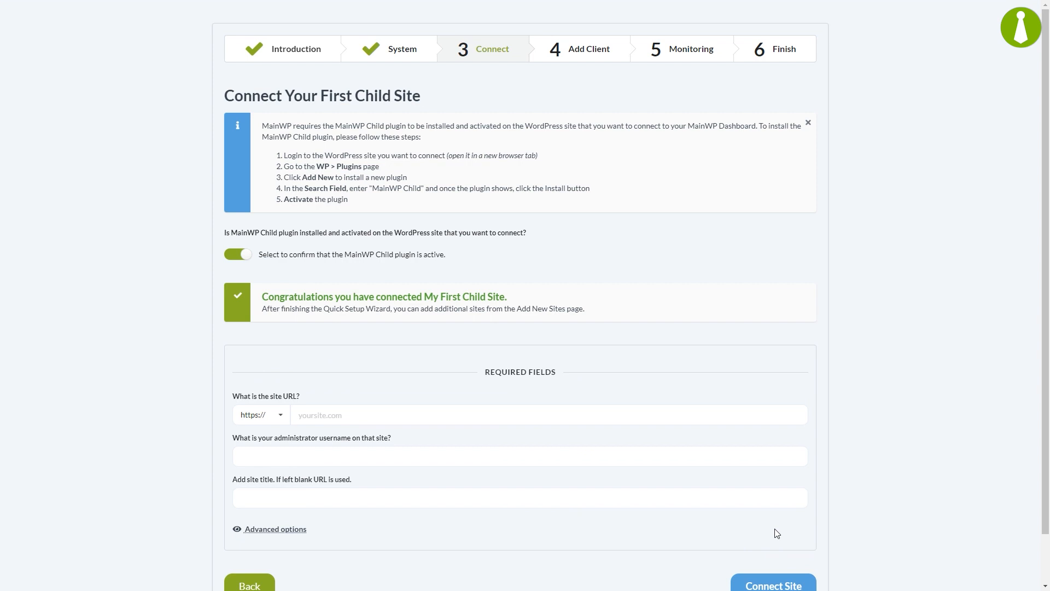
left_click(773, 584)
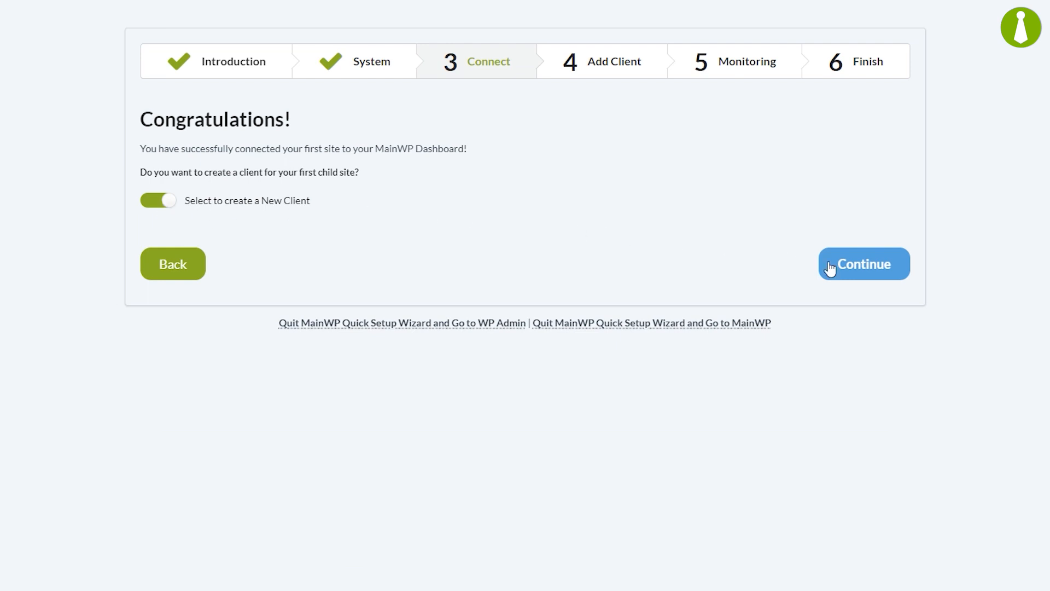
Step: Add a client named My First Client, discarding the extra contact fields, and create it
left_click(863, 264)
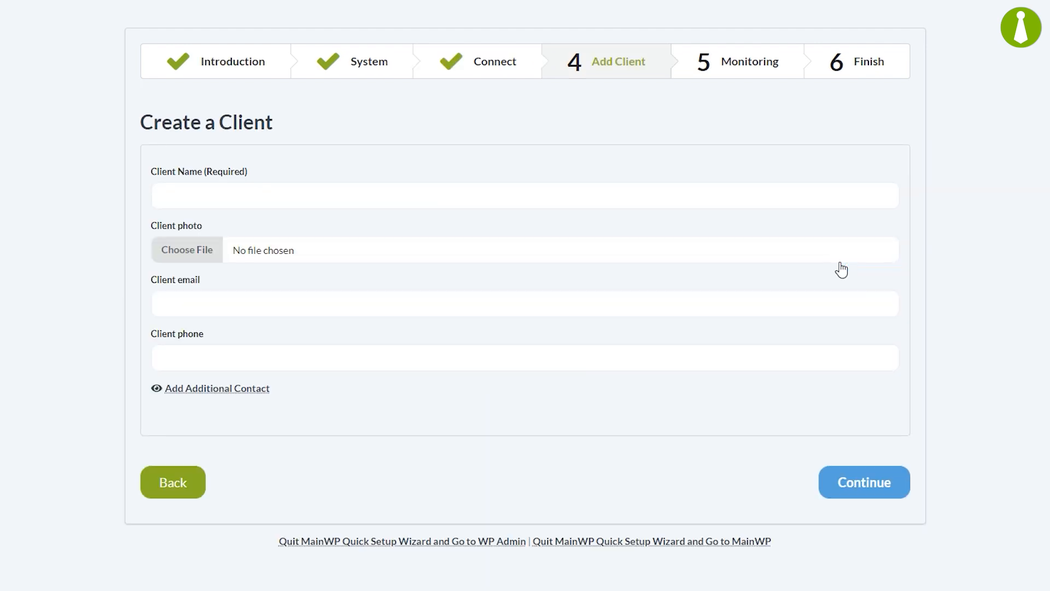
mouse_move(839, 270)
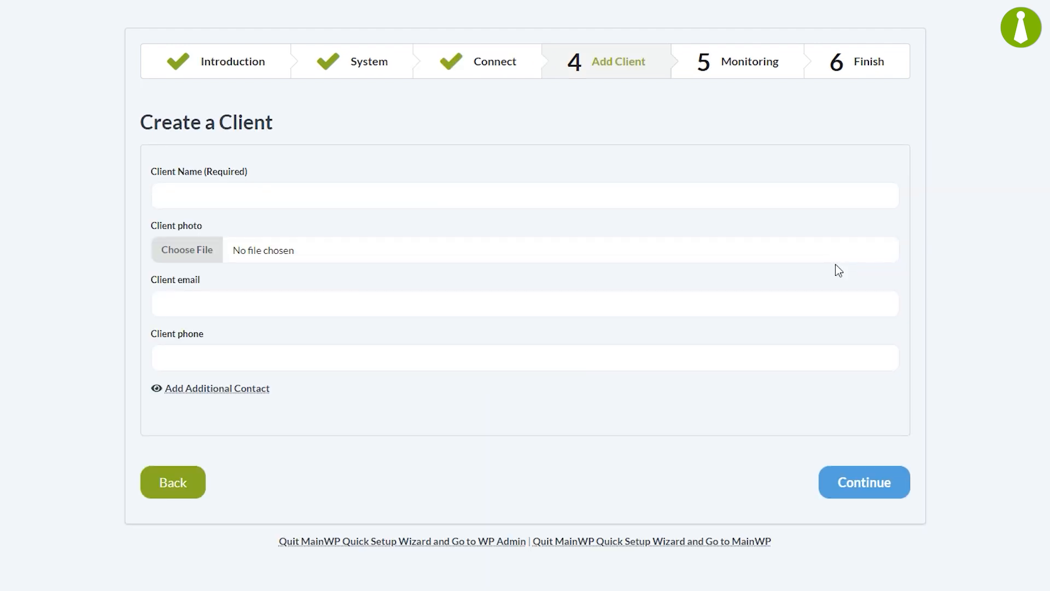
type("My")
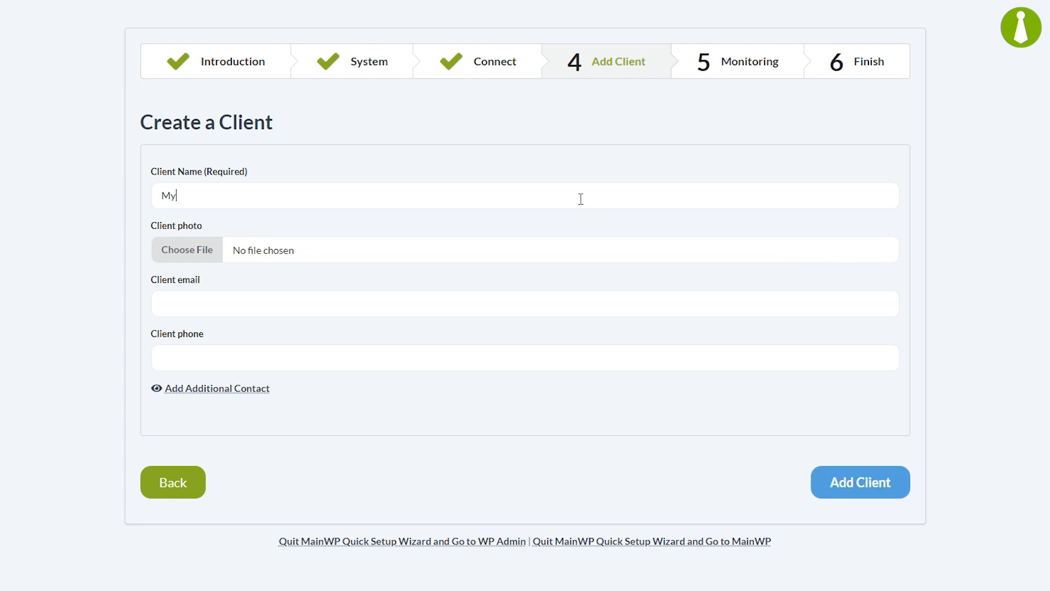
type("First Client")
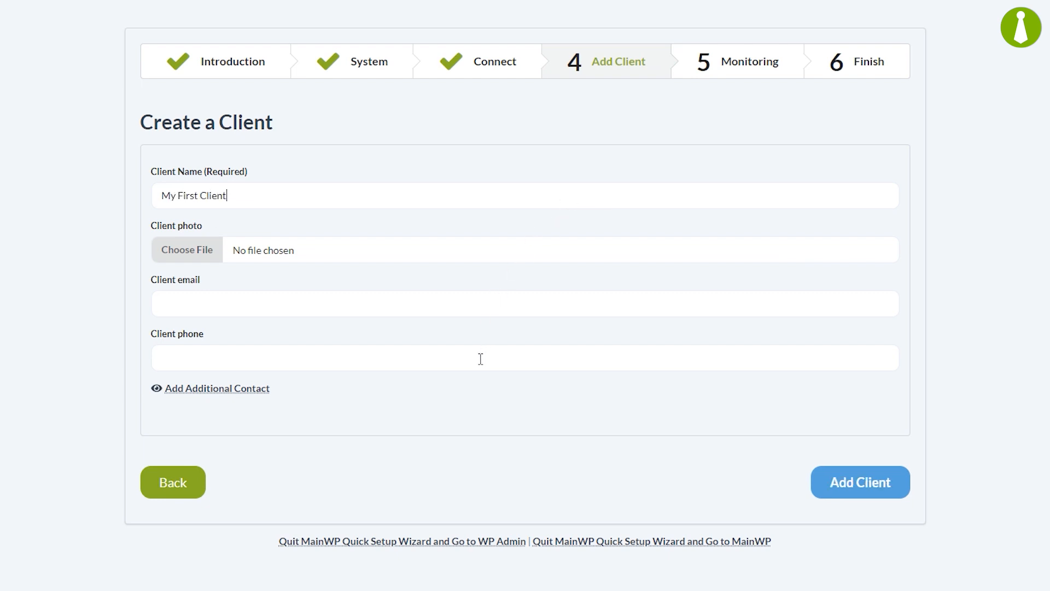
left_click(215, 388)
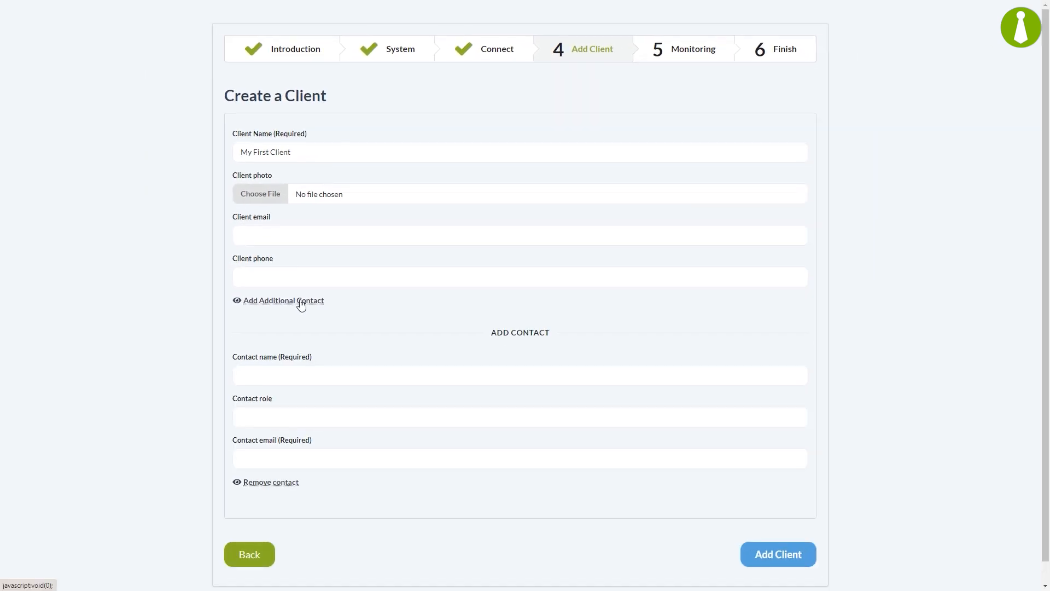
mouse_move(270, 482)
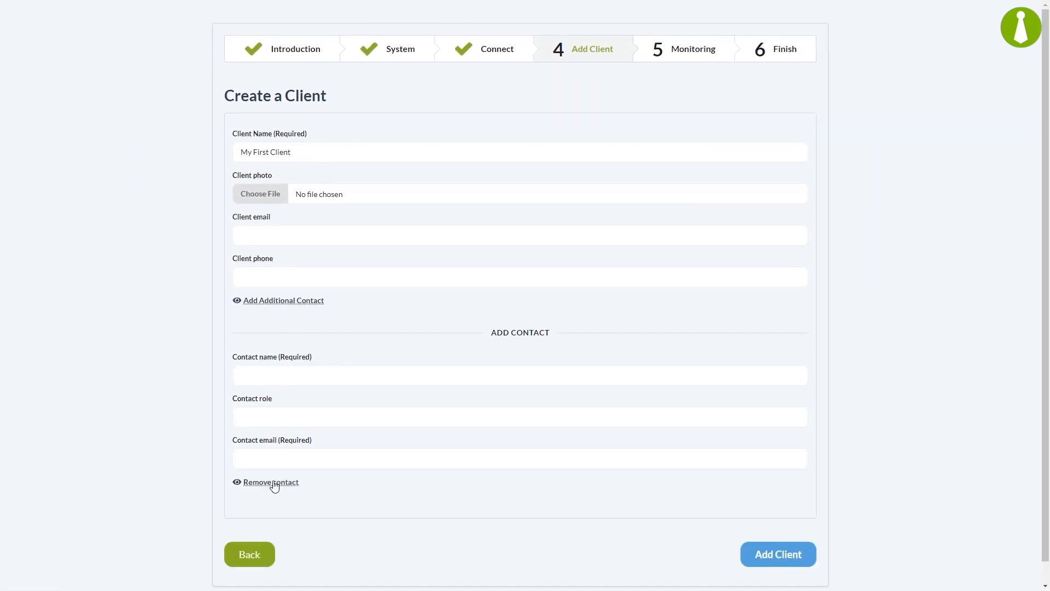
left_click(271, 482)
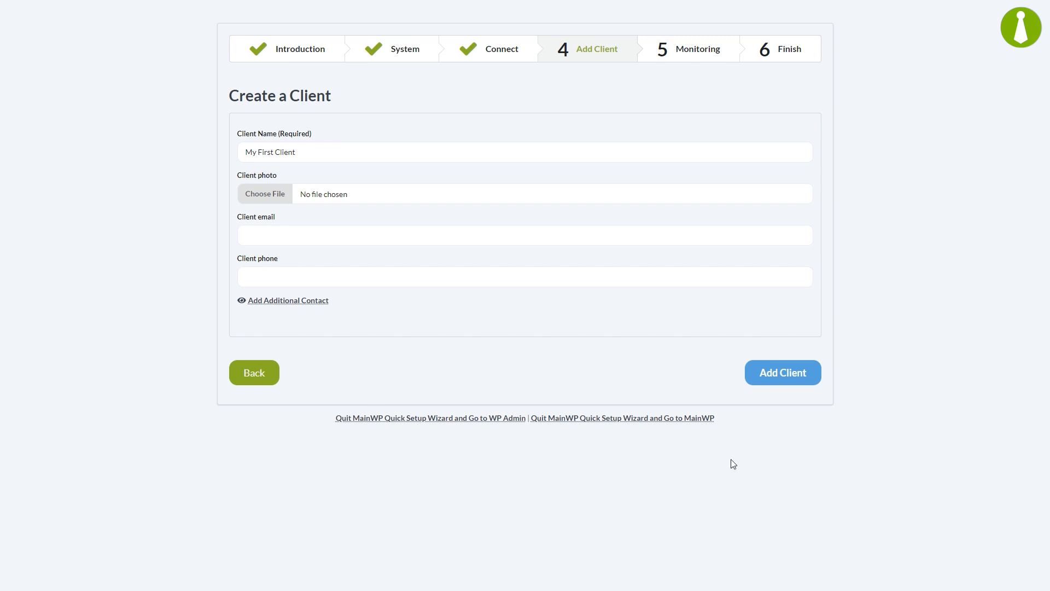
left_click(781, 372)
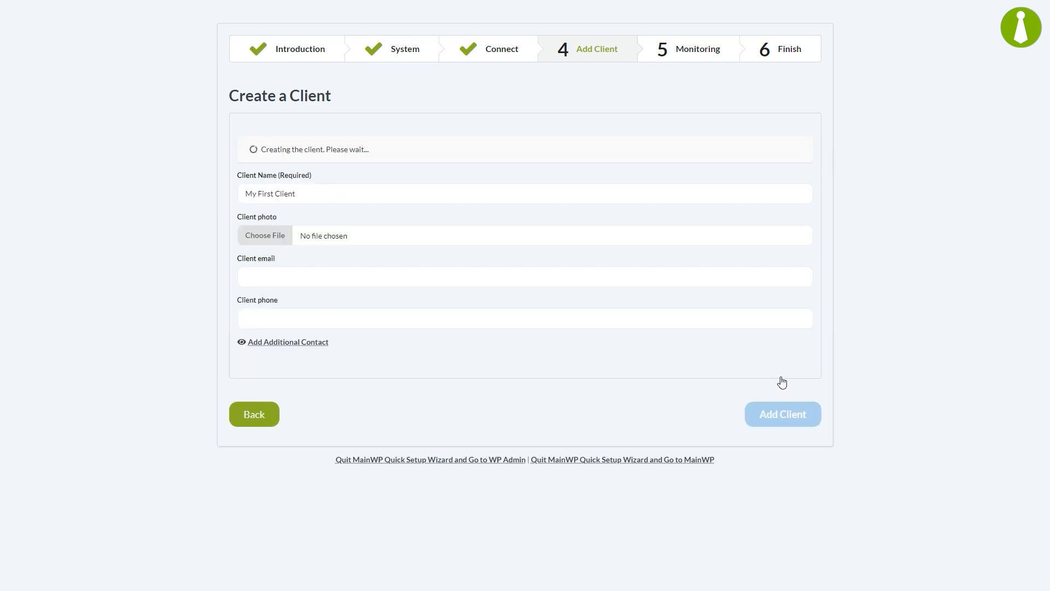
left_click(781, 414)
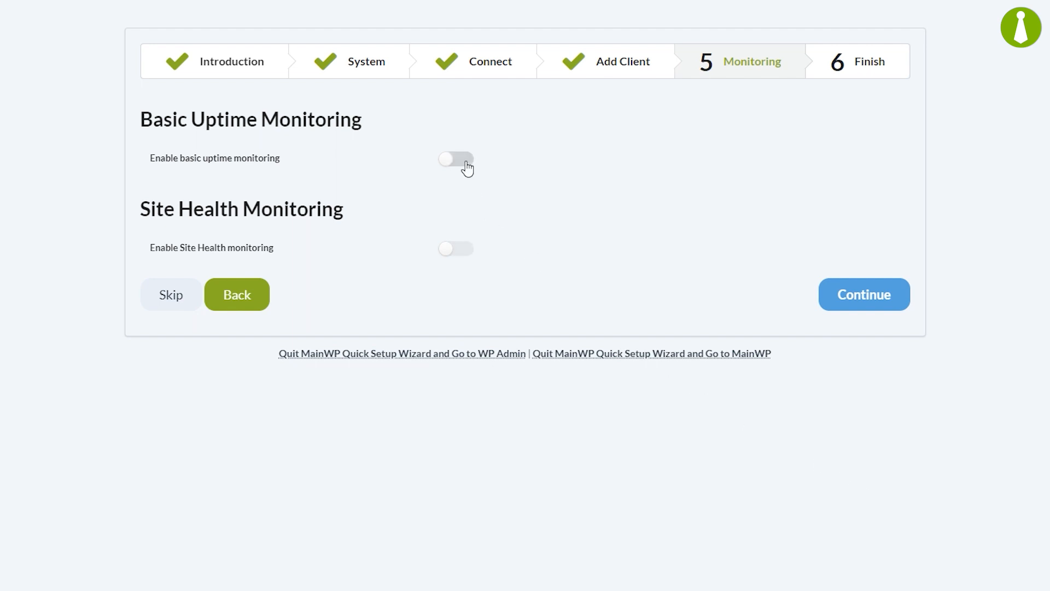
Step: Enable basic uptime monitoring with the Every hour check interval
left_click(455, 160)
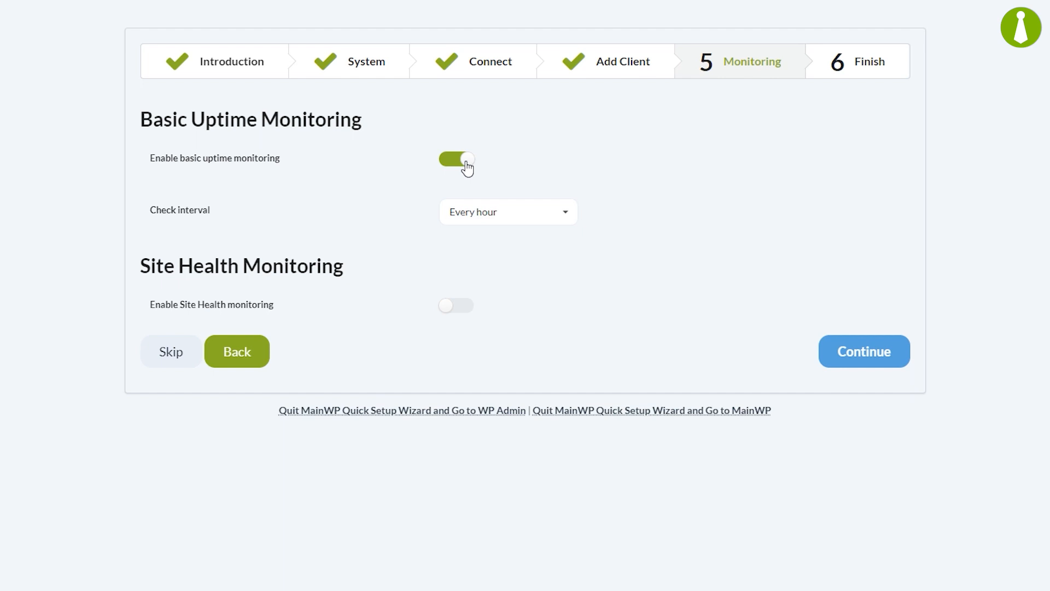
left_click(506, 211)
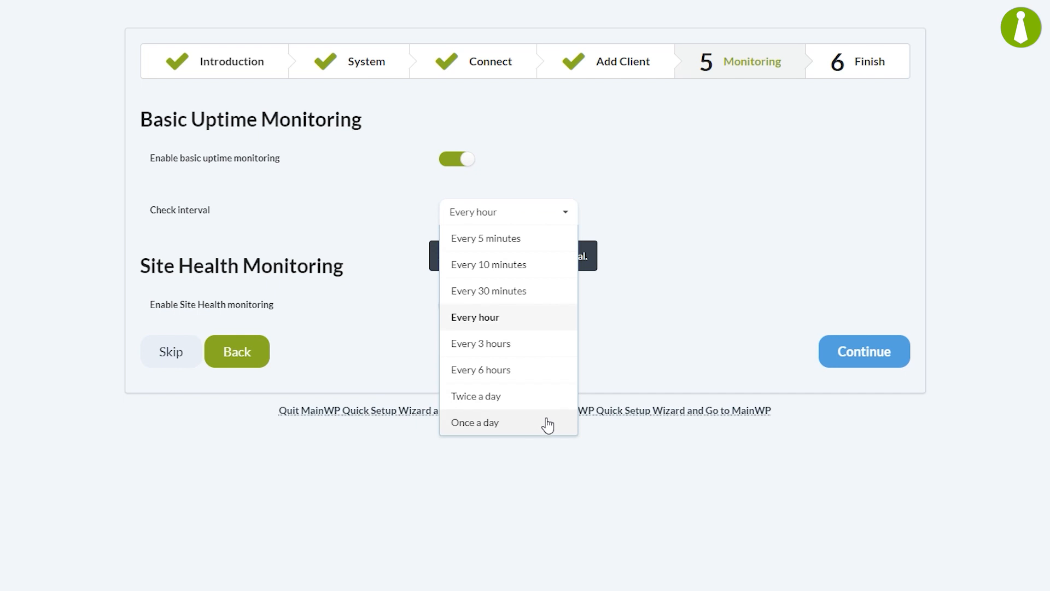
left_click(474, 317)
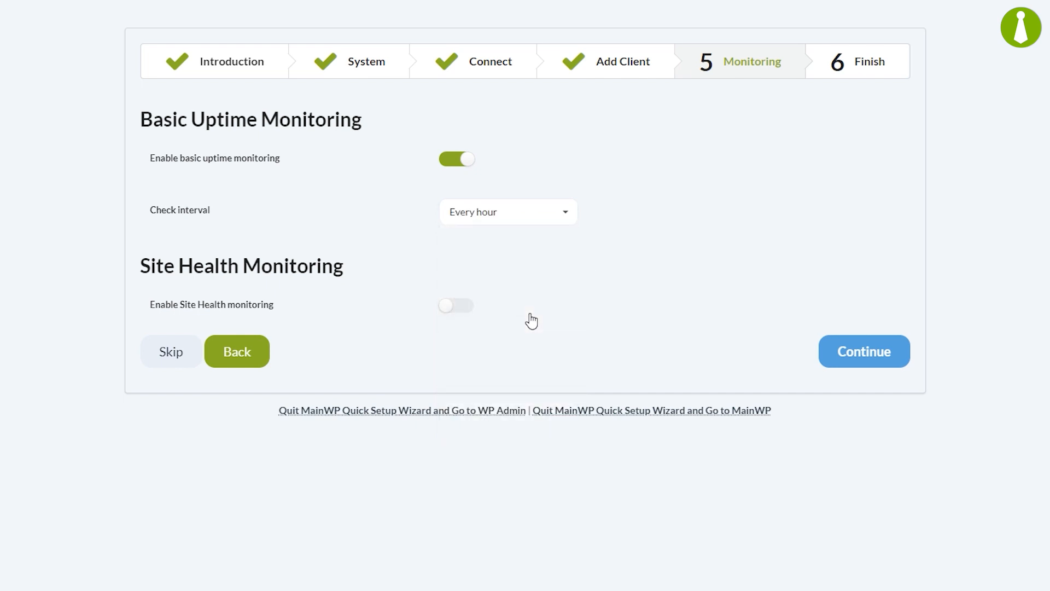
mouse_move(395, 293)
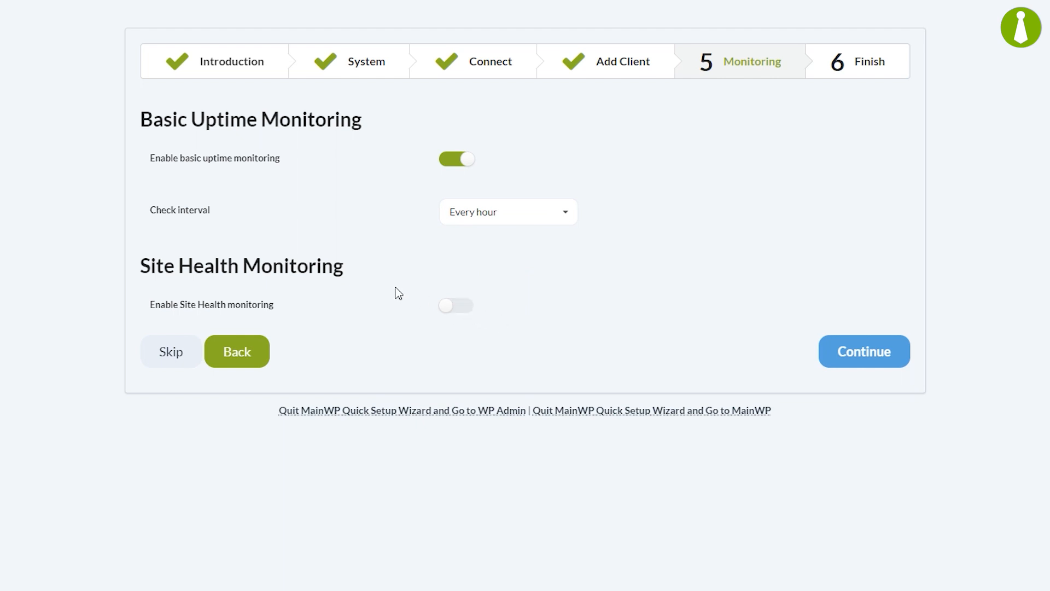
mouse_move(348, 276)
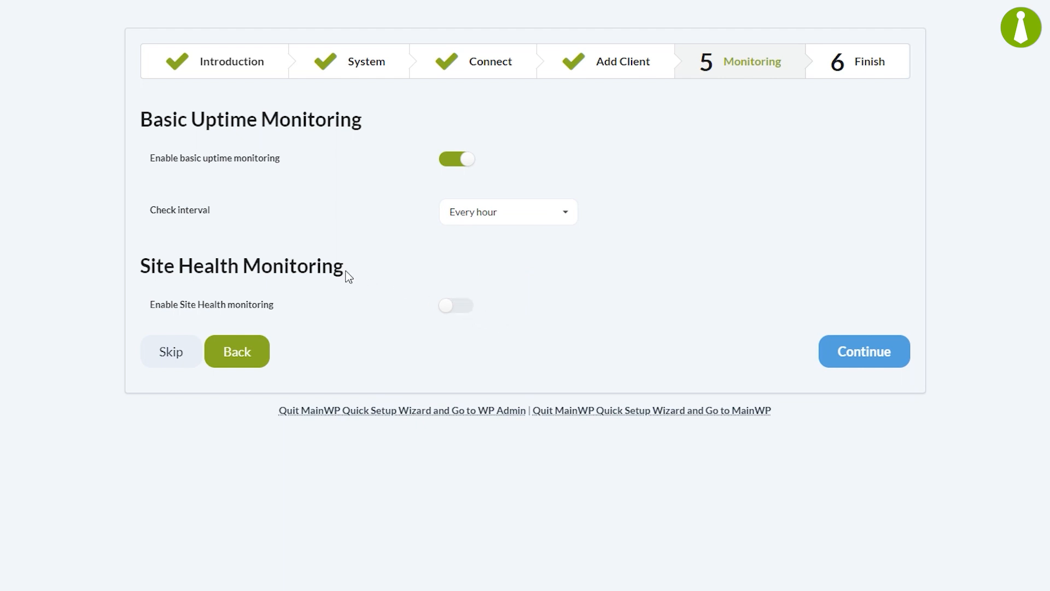
mouse_move(429, 291)
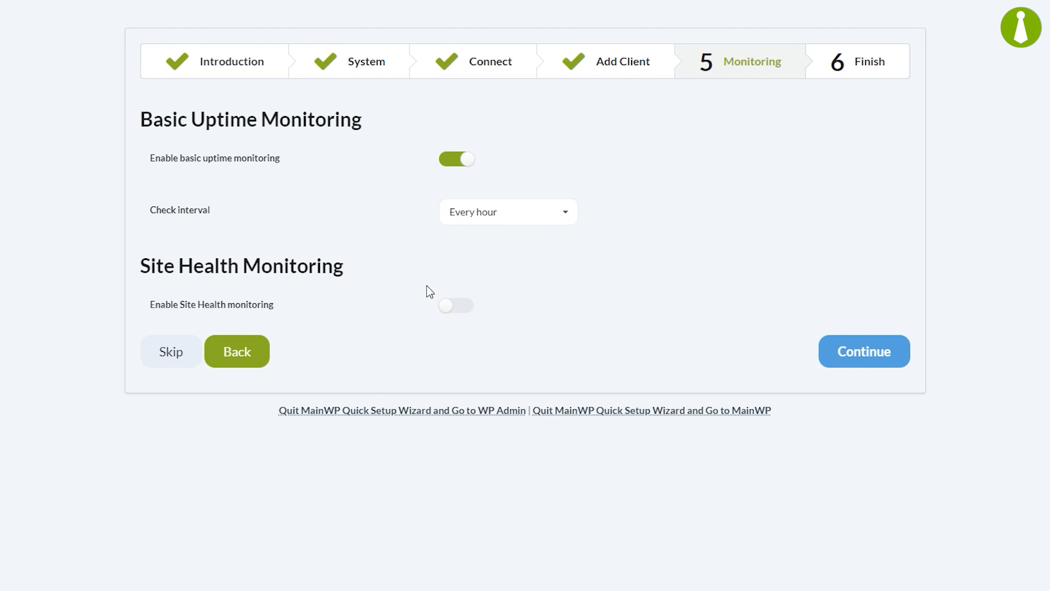
Step: Enable Site Health monitoring at the Should be improved threshold and continue to Finish
left_click(457, 305)
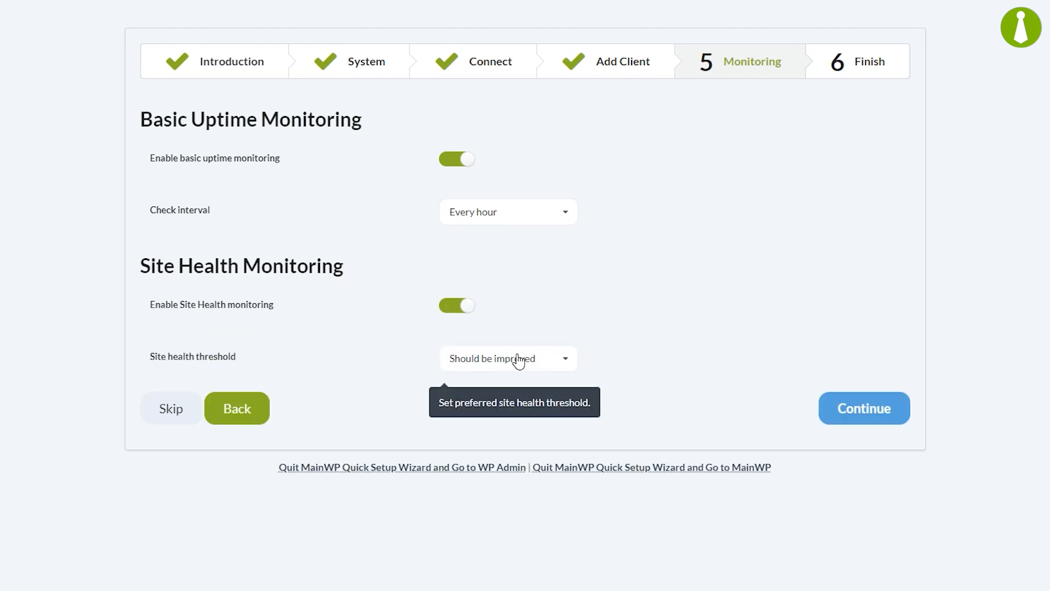
left_click(507, 359)
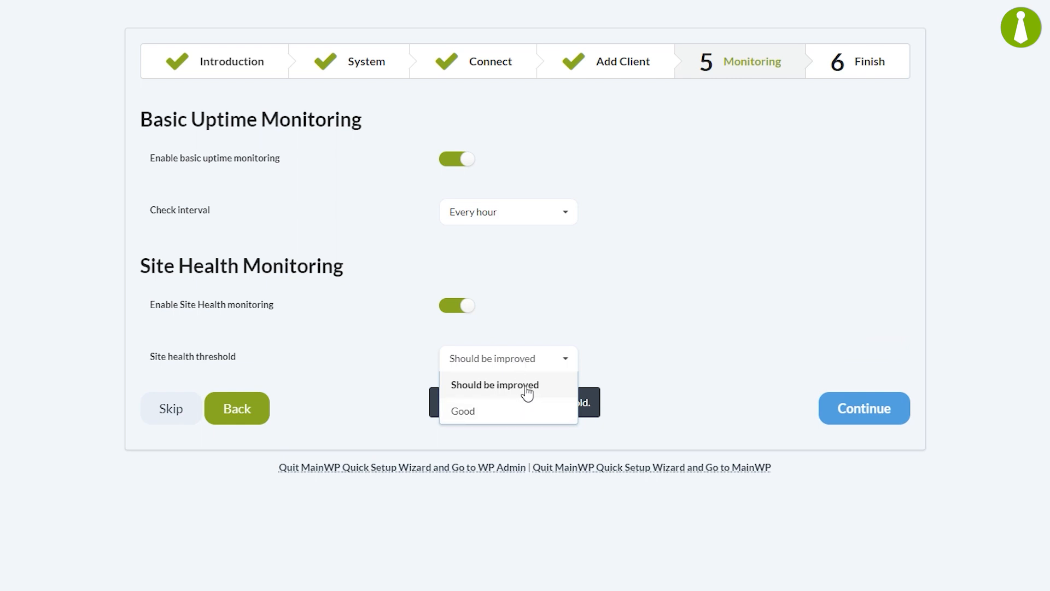
left_click(493, 384)
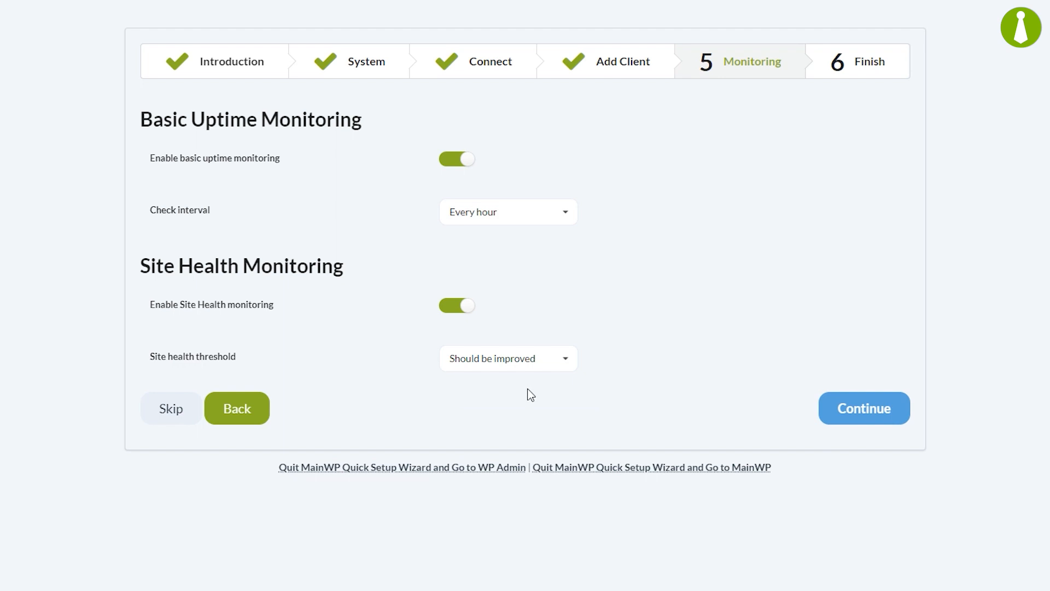
left_click(863, 408)
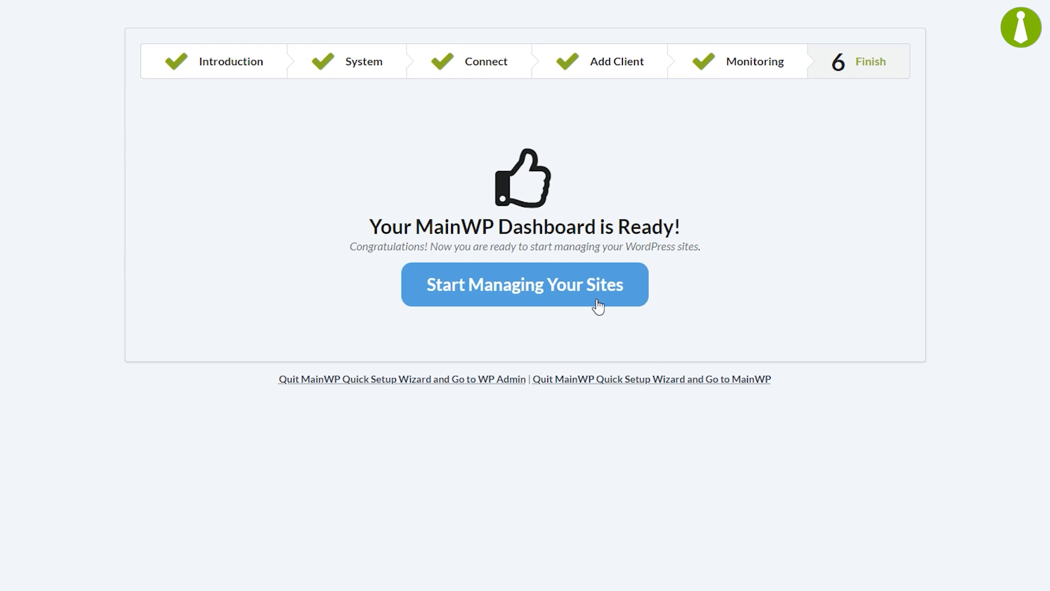
Step: Choose Start Managing Your Sites to load the Overview with My First Child Site and My First Client
left_click(524, 284)
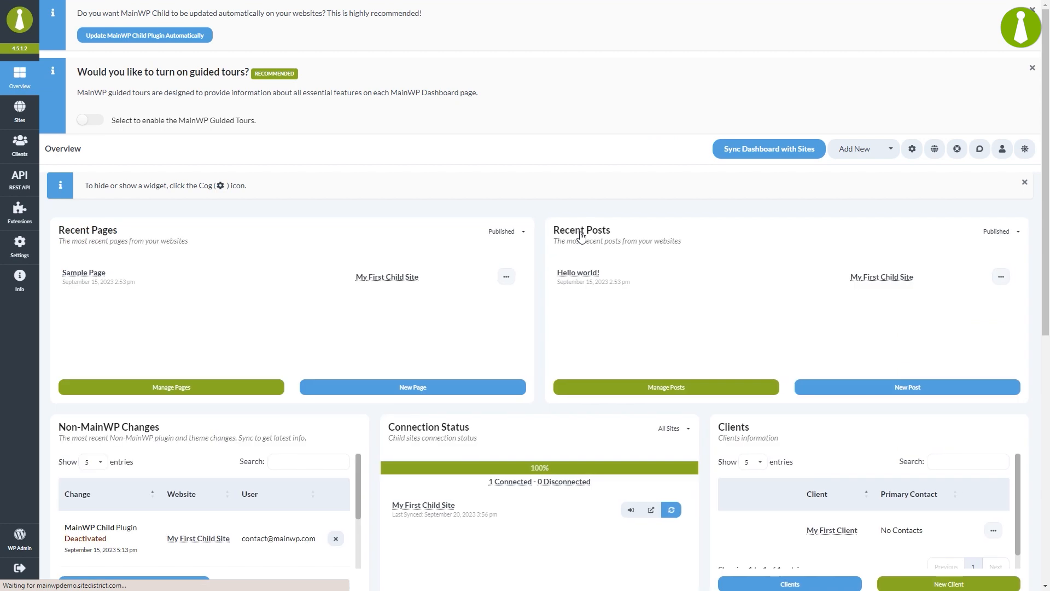